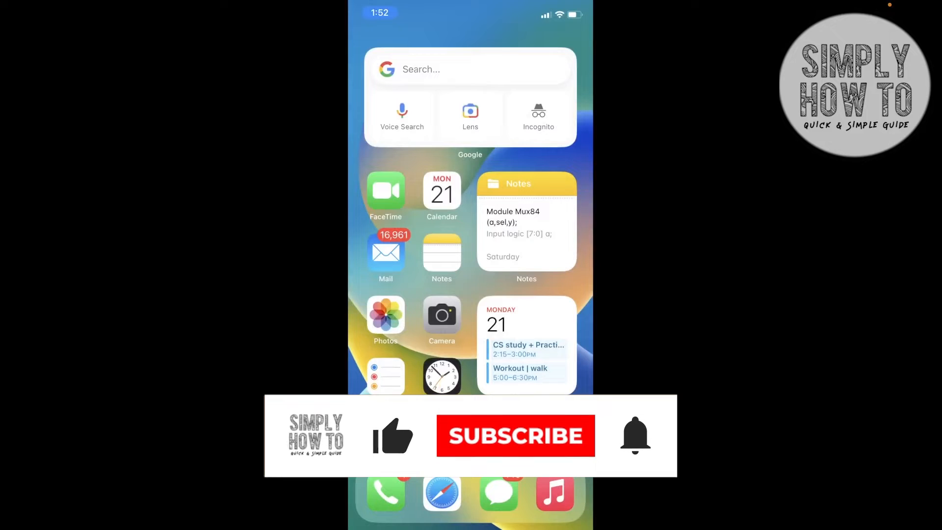
Launch Facebook from the Home Screen to its English news feed.
click(516, 435)
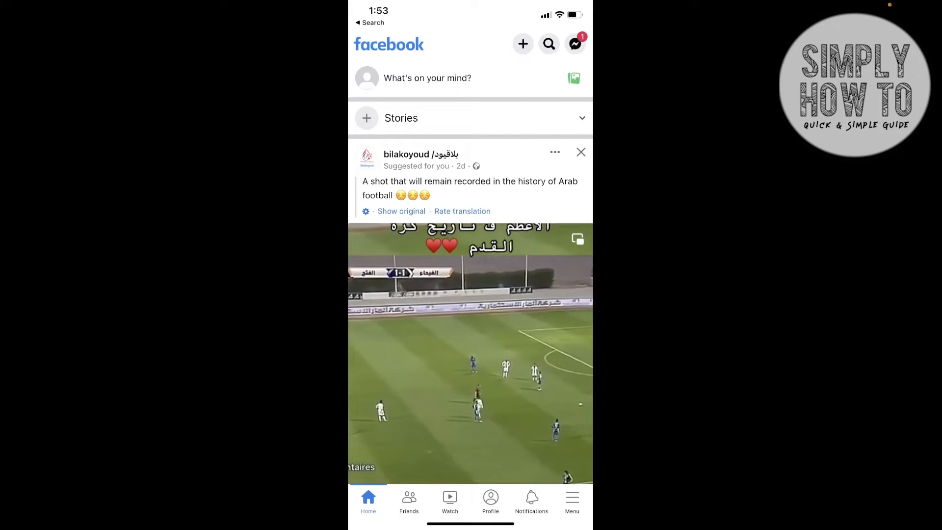
Reach the iOS Language page via Menu, Settings & privacy, Language and region.
click(572, 497)
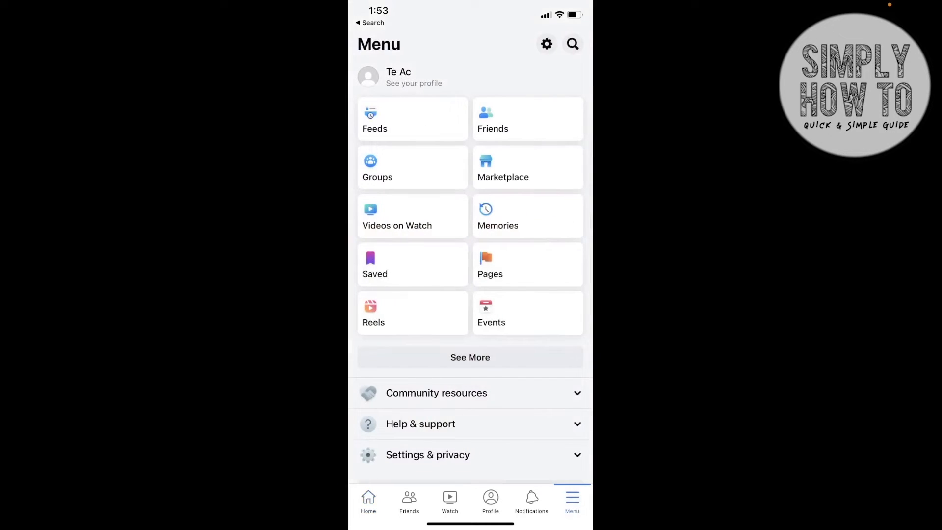
click(428, 456)
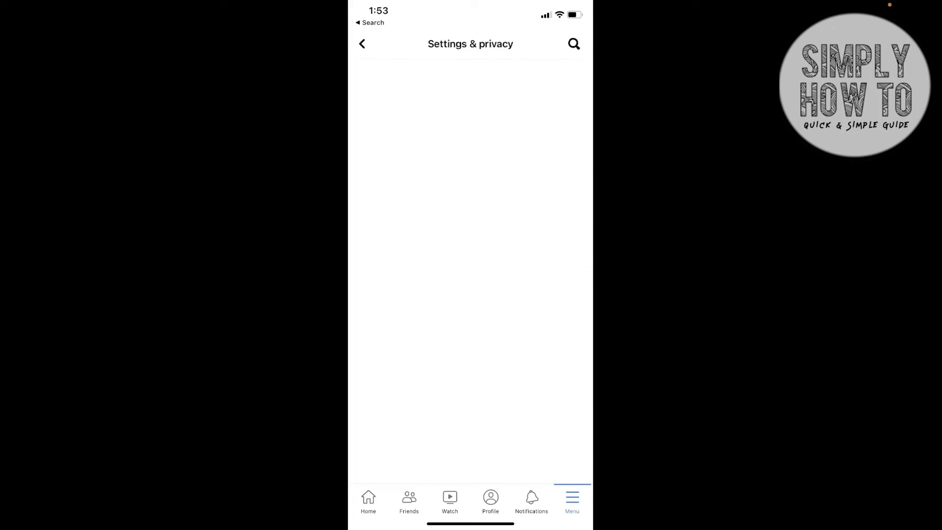
click(363, 44)
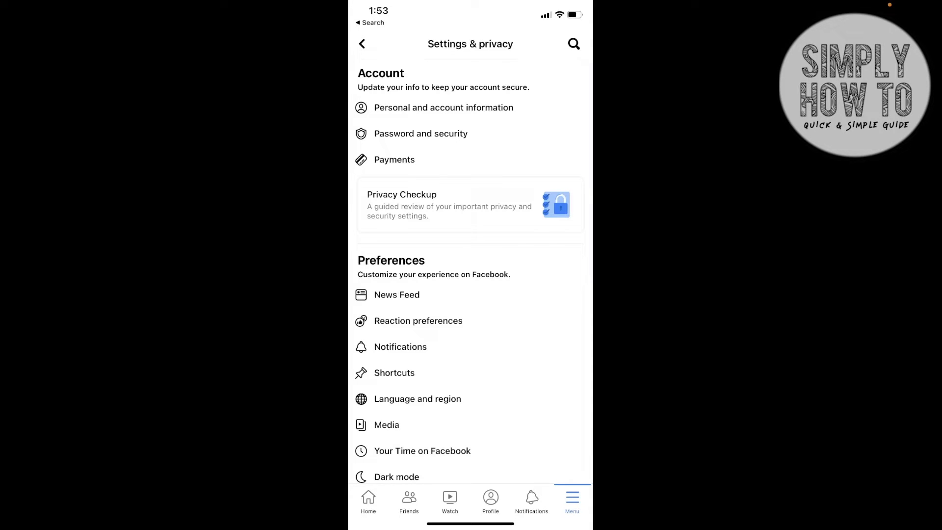
click(418, 398)
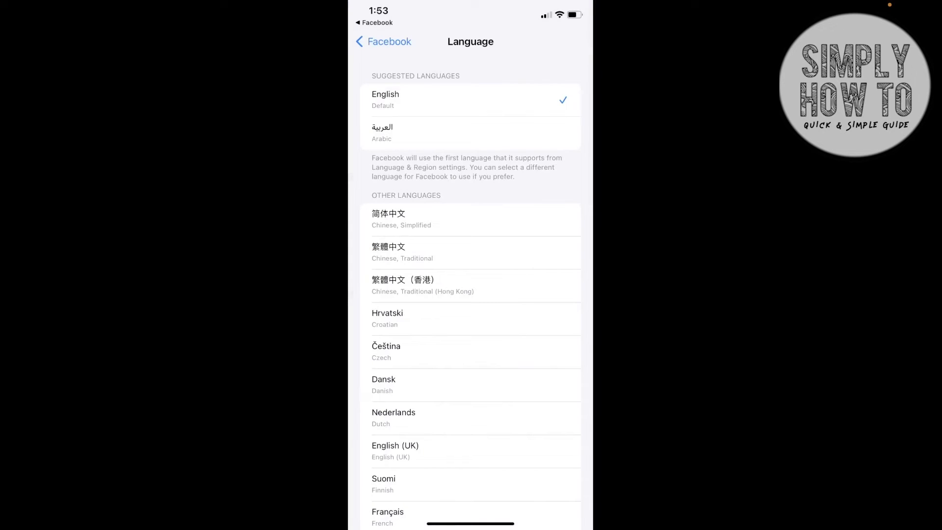
Choose العربية (Arabic) and return to Facebook's now-Arabic news feed.
click(383, 41)
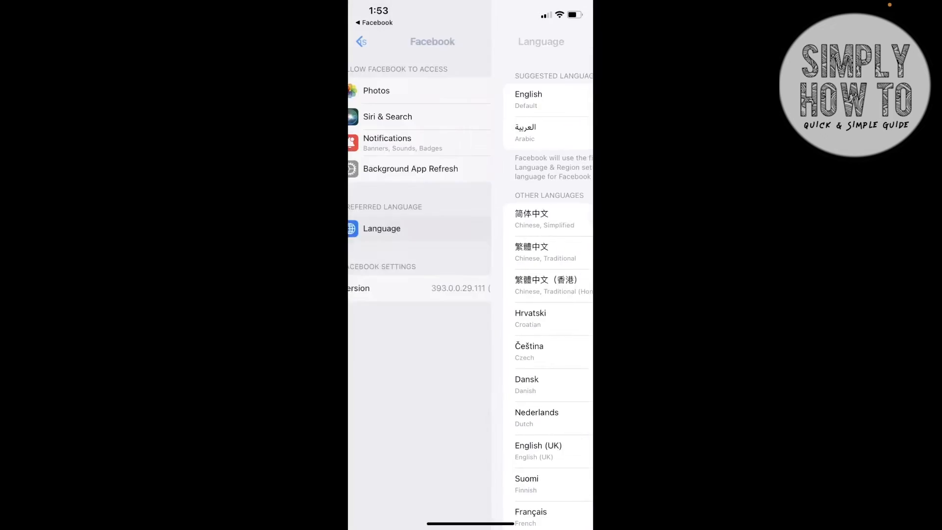
click(525, 132)
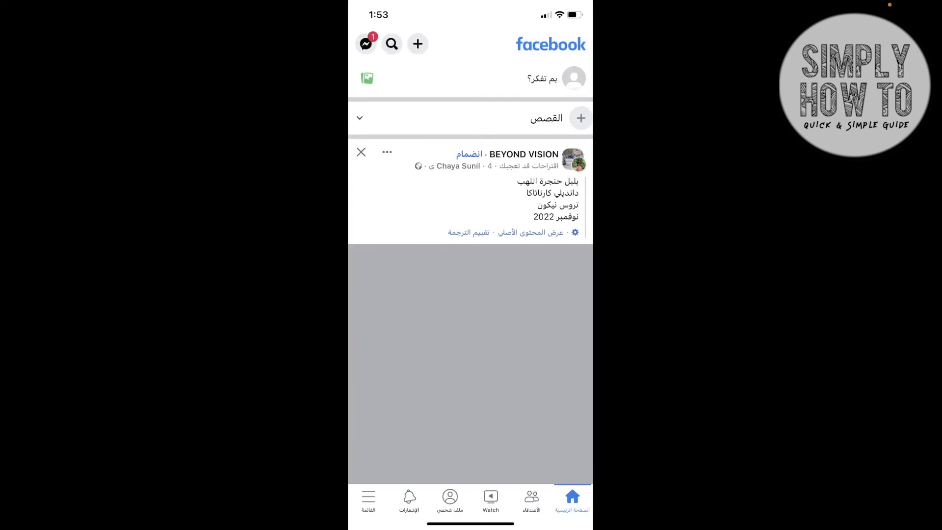
From the Arabic Menu tab reach Settings & privacy, then the iPhone Settings app.
click(368, 497)
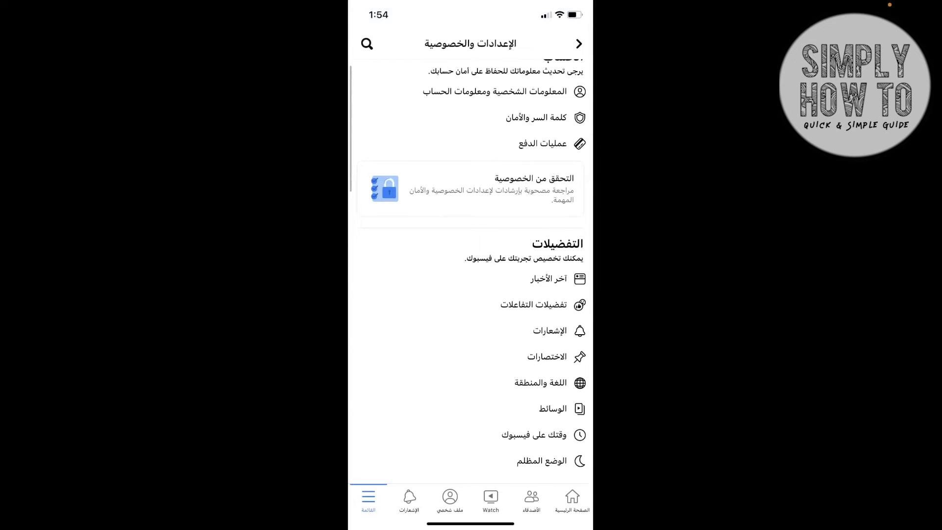
scroll(down, 3)
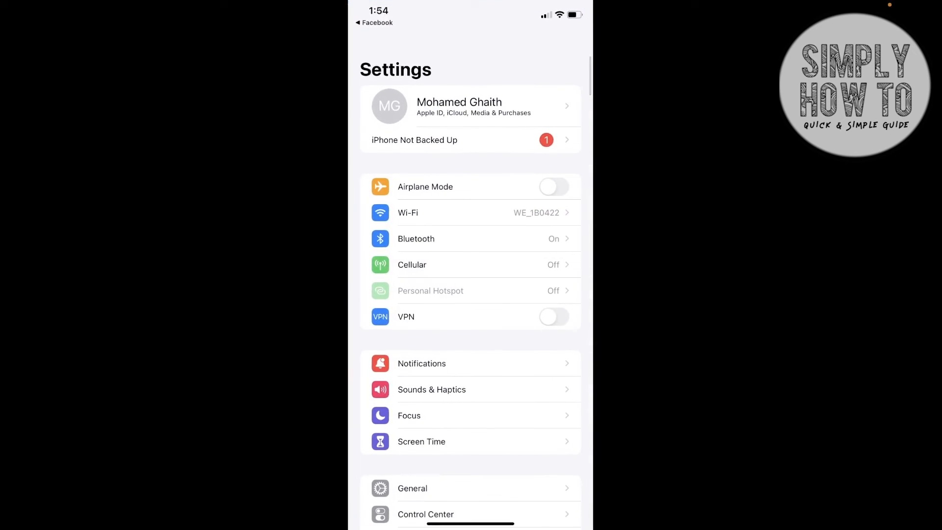
Set Facebook's preferred language back to English in Settings and return to its English feed.
scroll(down, 3)
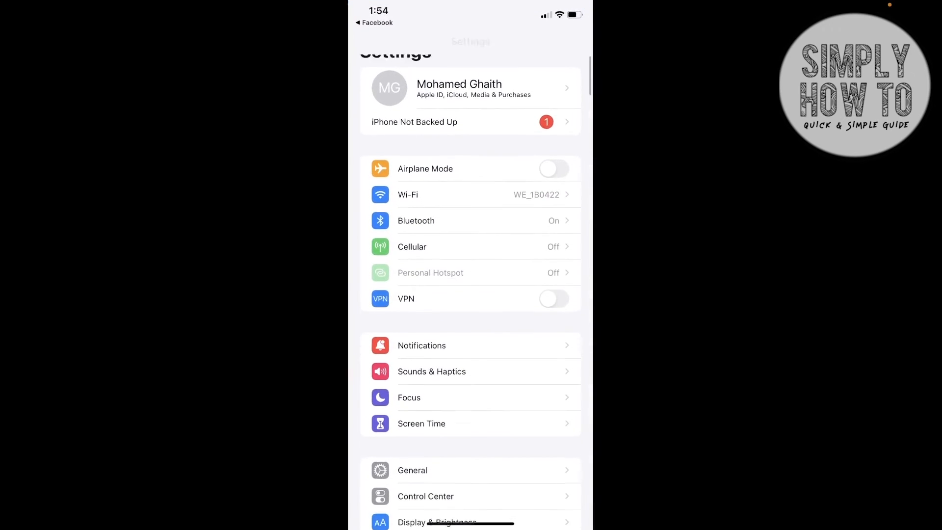
scroll(down, 3)
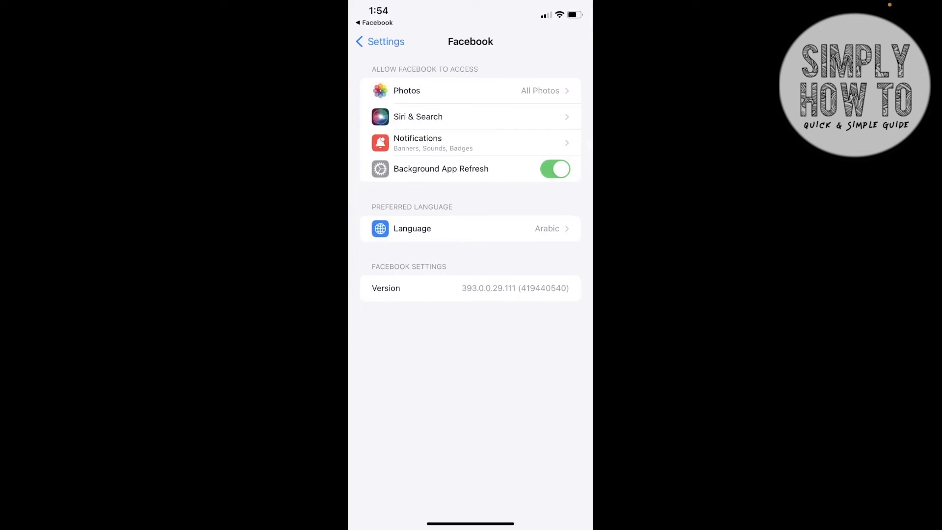
click(470, 227)
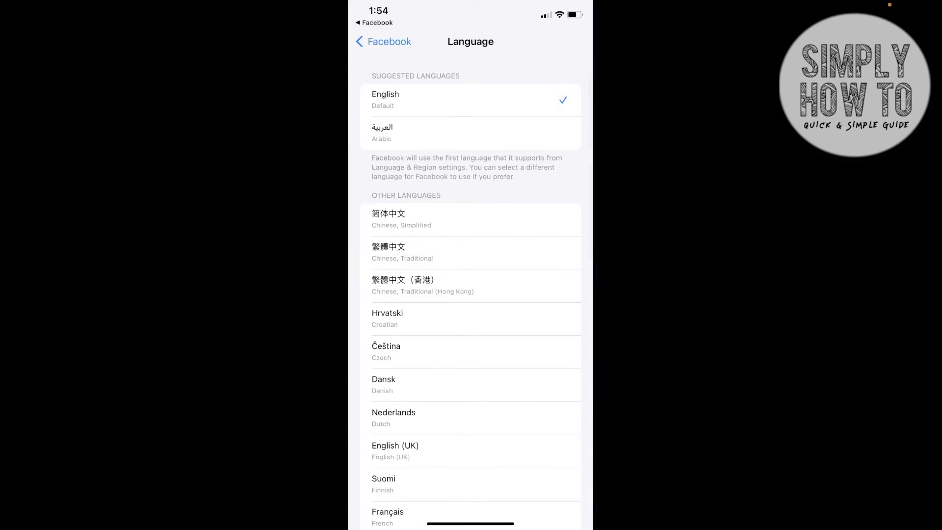
click(382, 42)
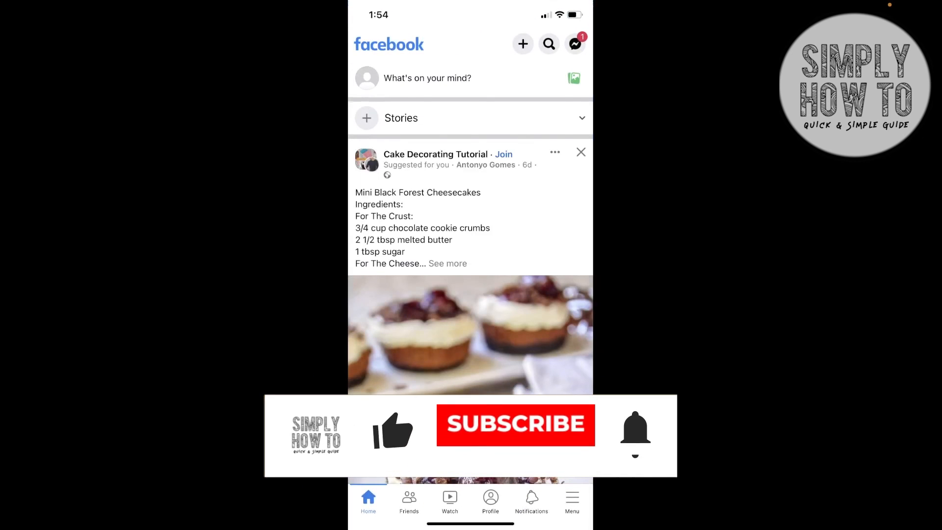
click(516, 425)
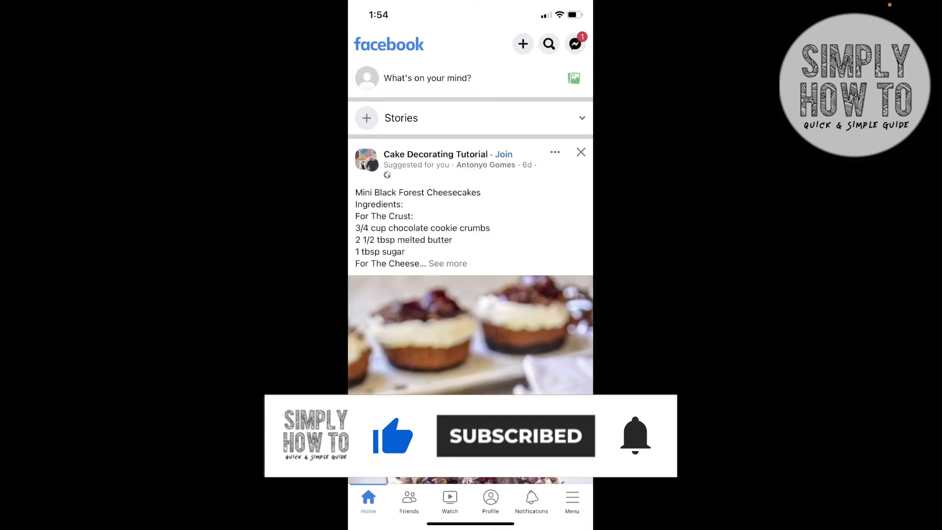